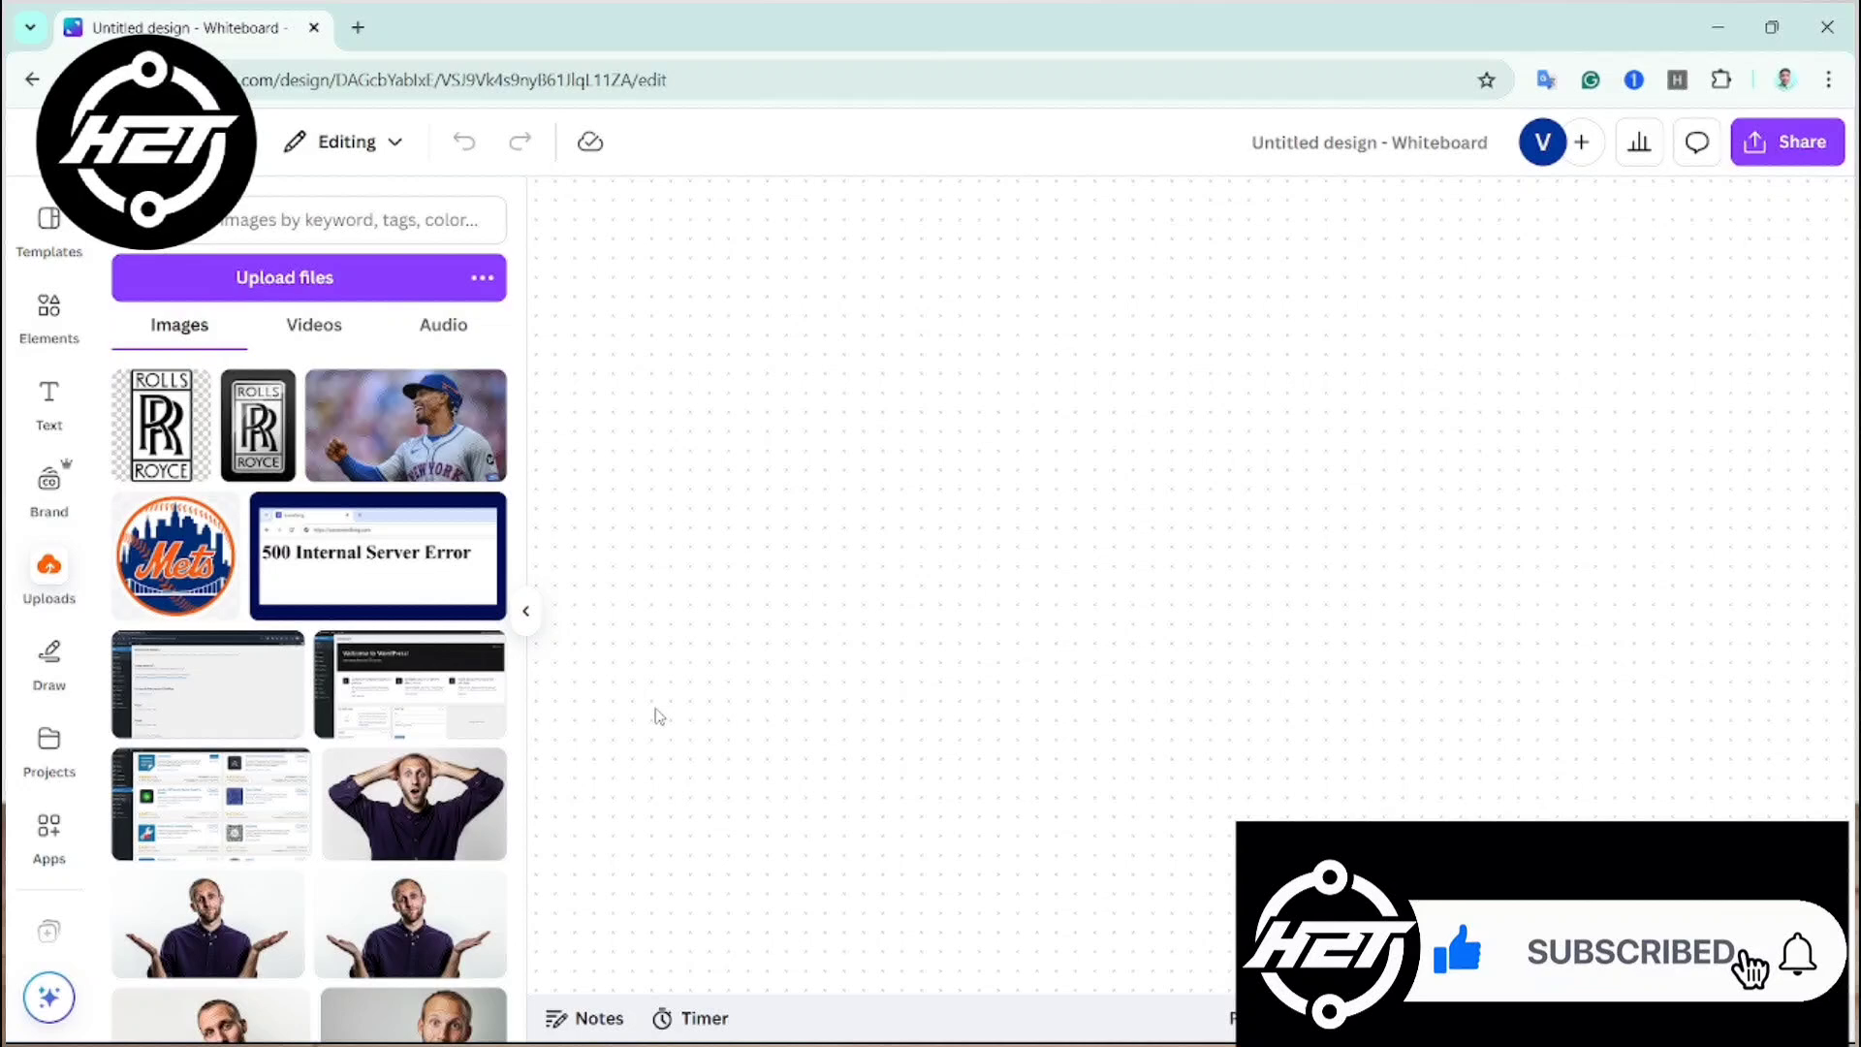
mouse_move(694, 680)
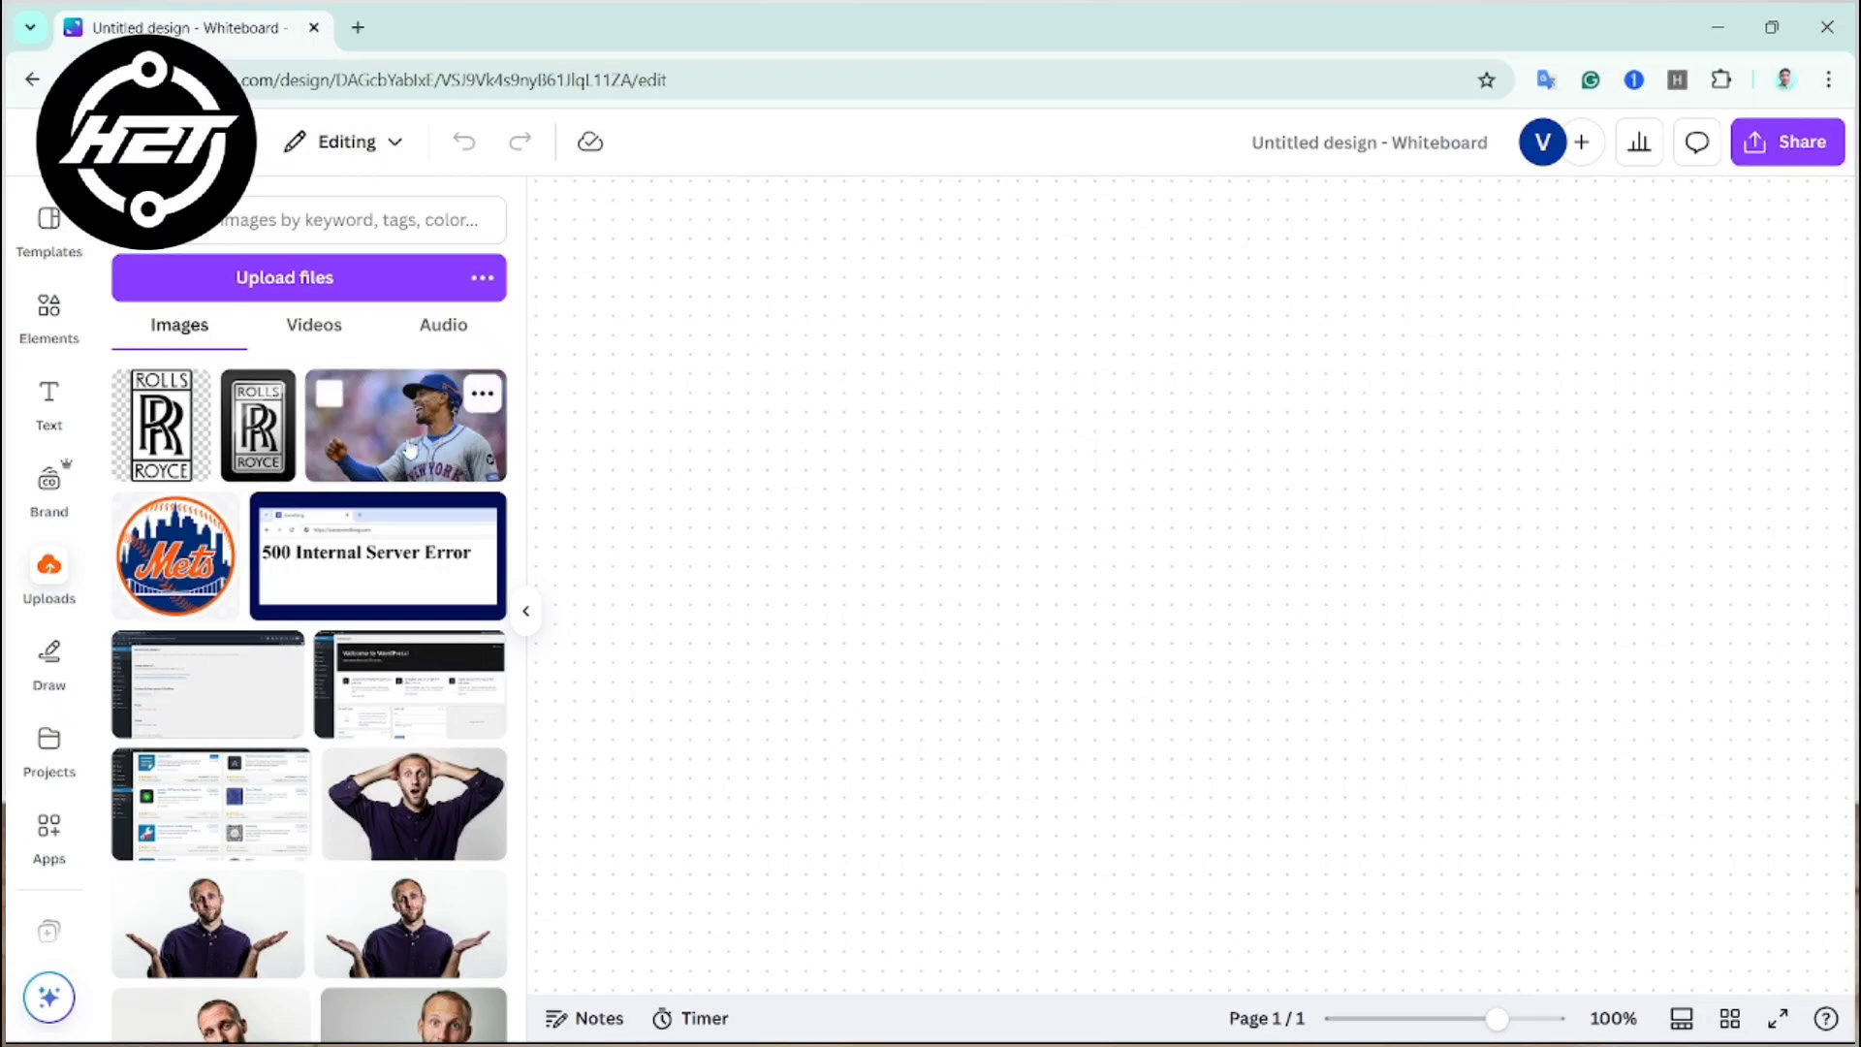
Add the baseball player photo from Uploads and crop its bottom edge slightly shorter
click(403, 425)
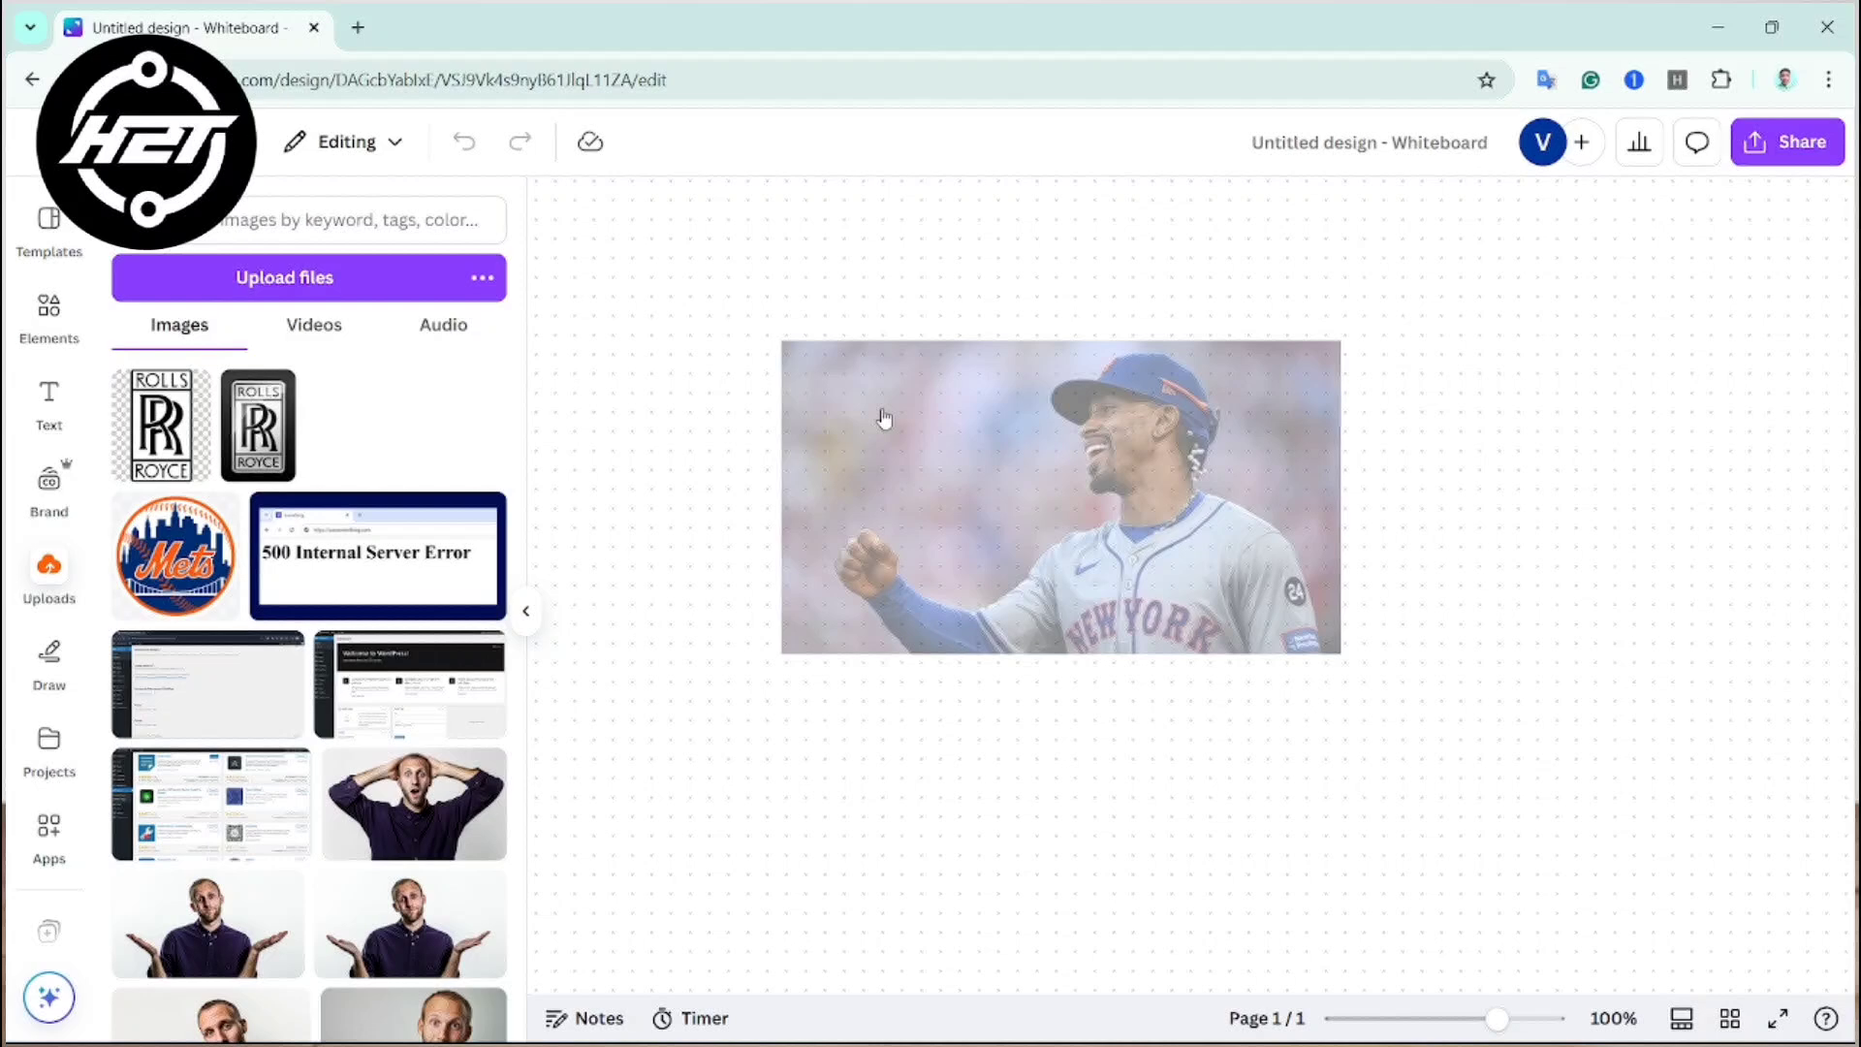
click(1056, 497)
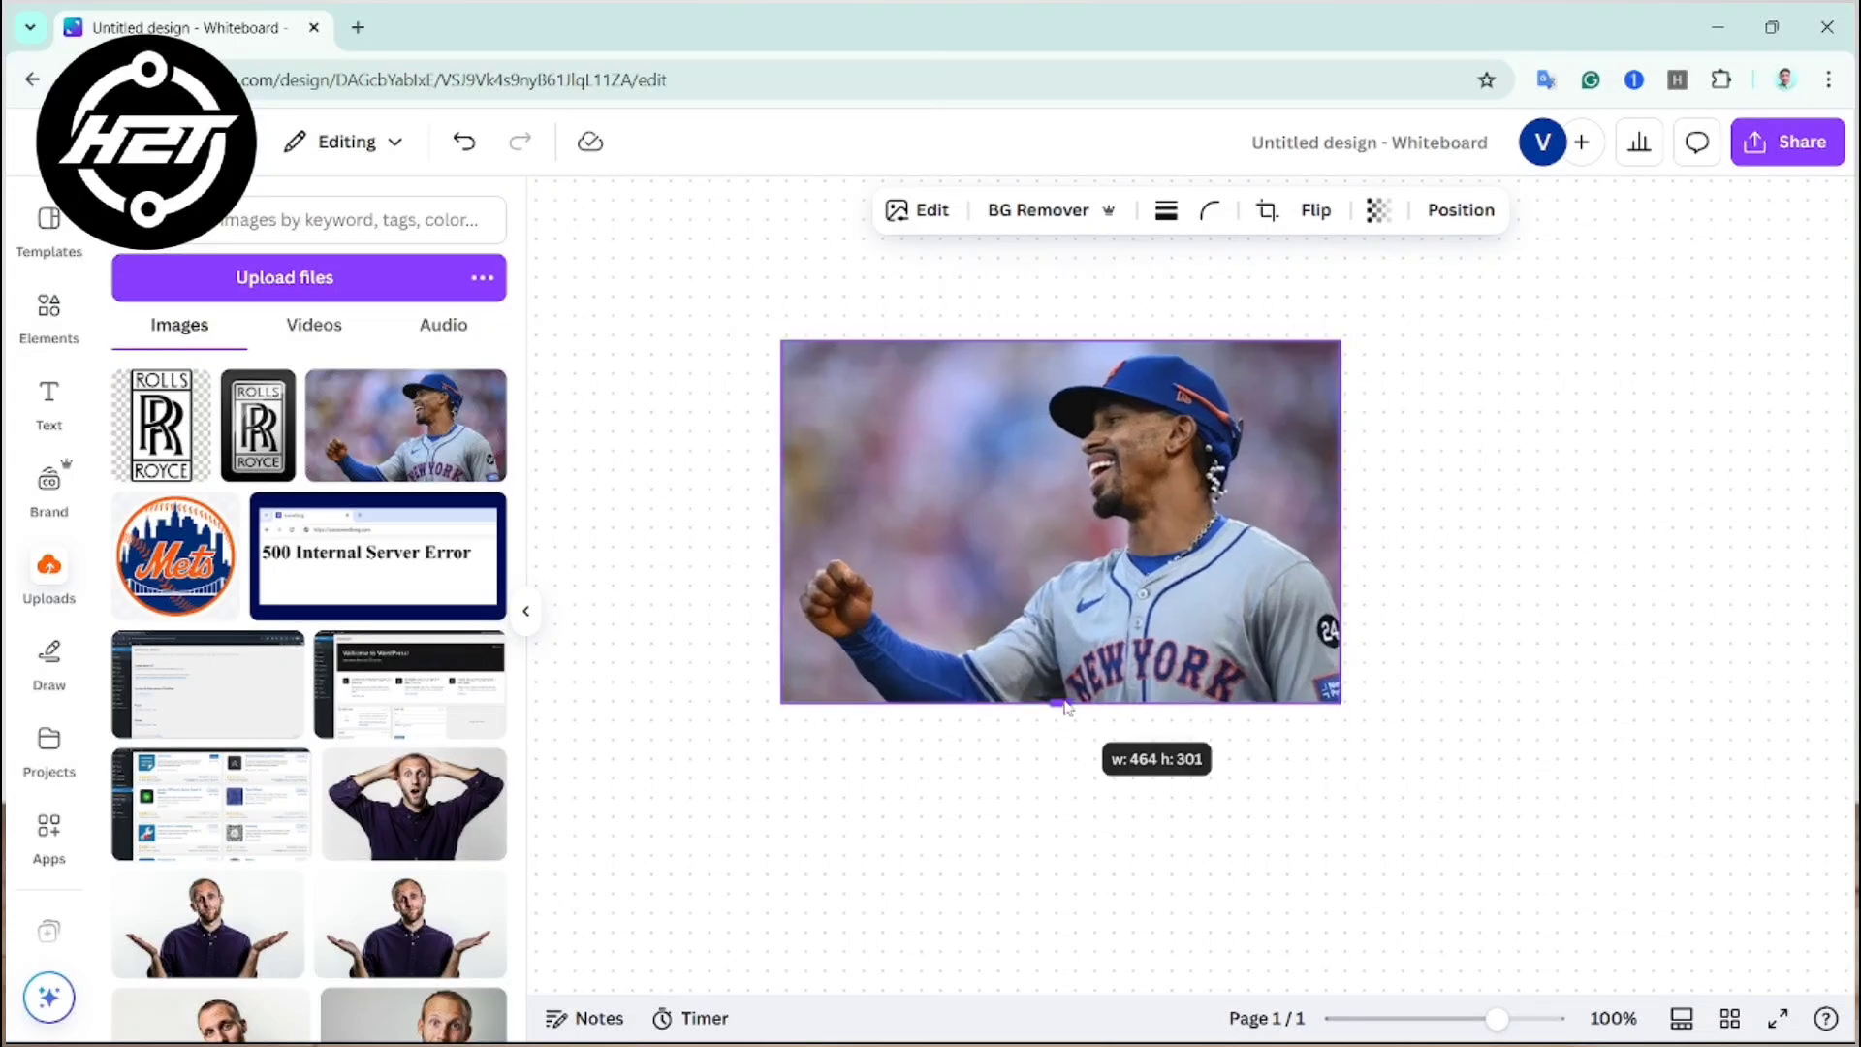
drag(1060, 706, 1054, 669)
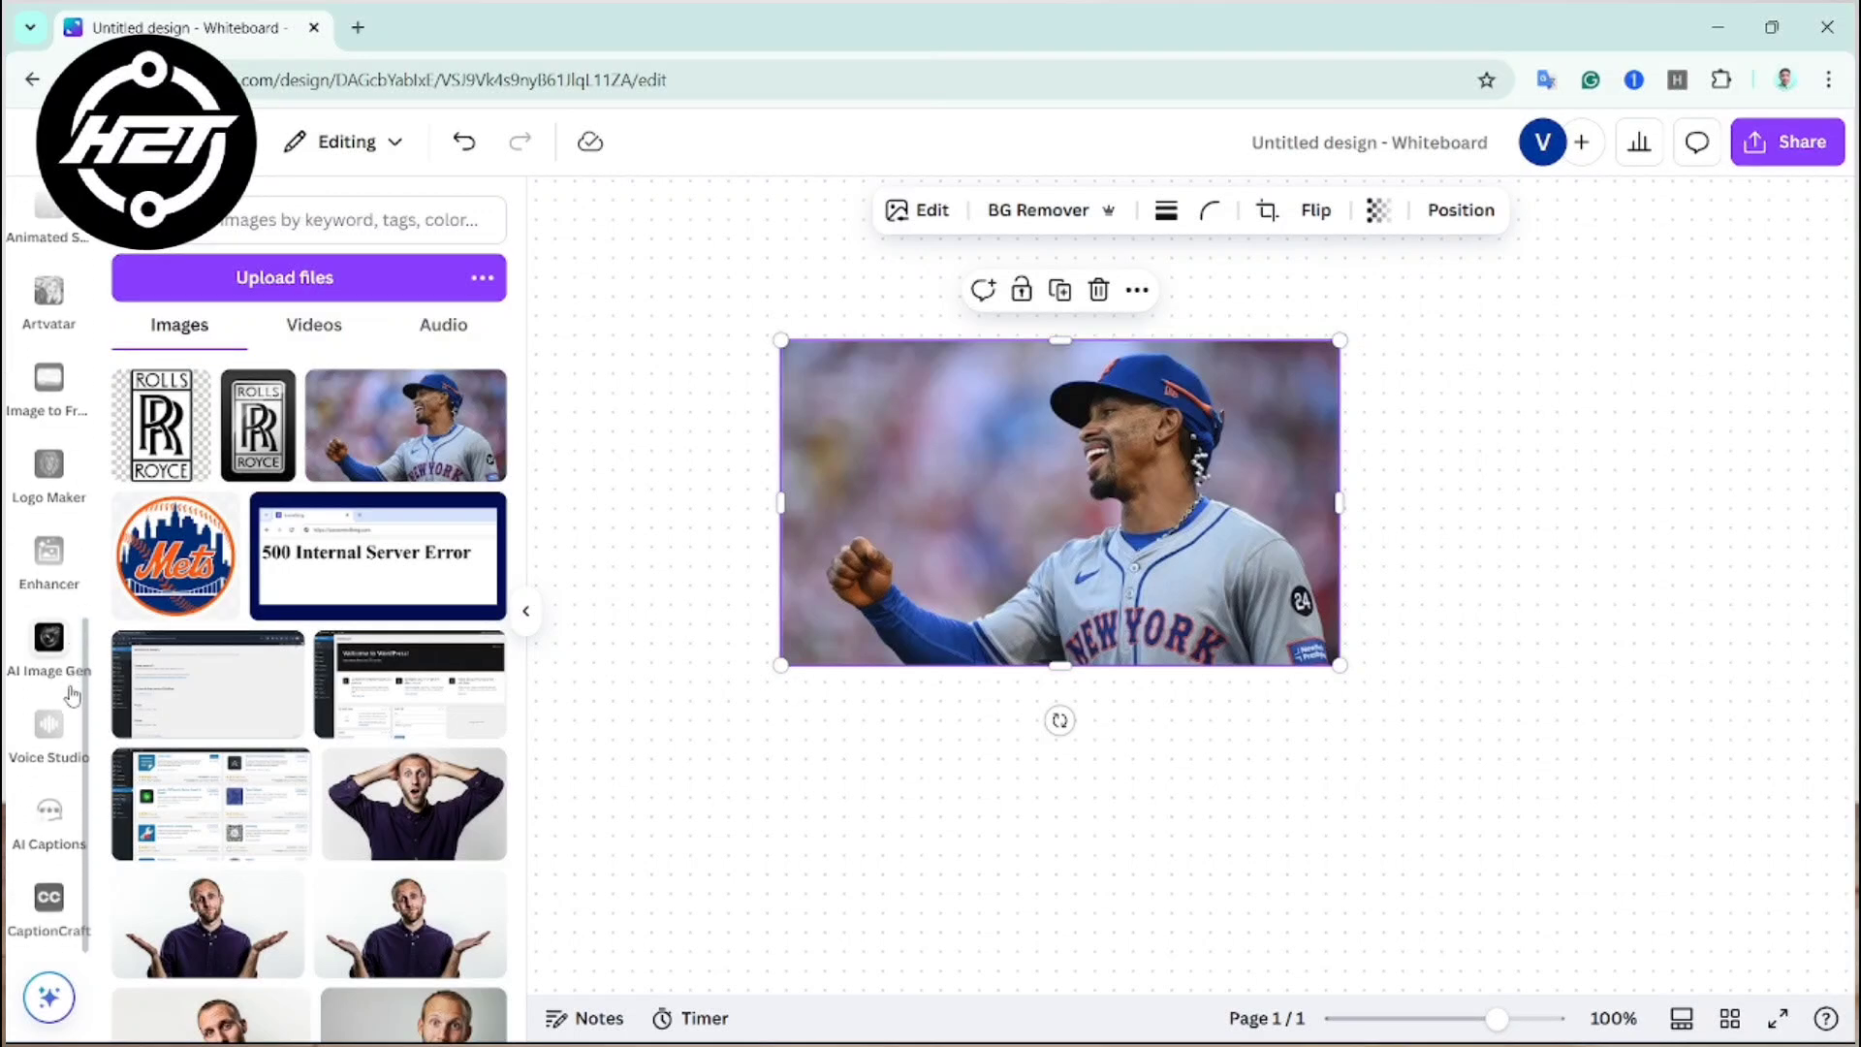
mouse_move(48, 638)
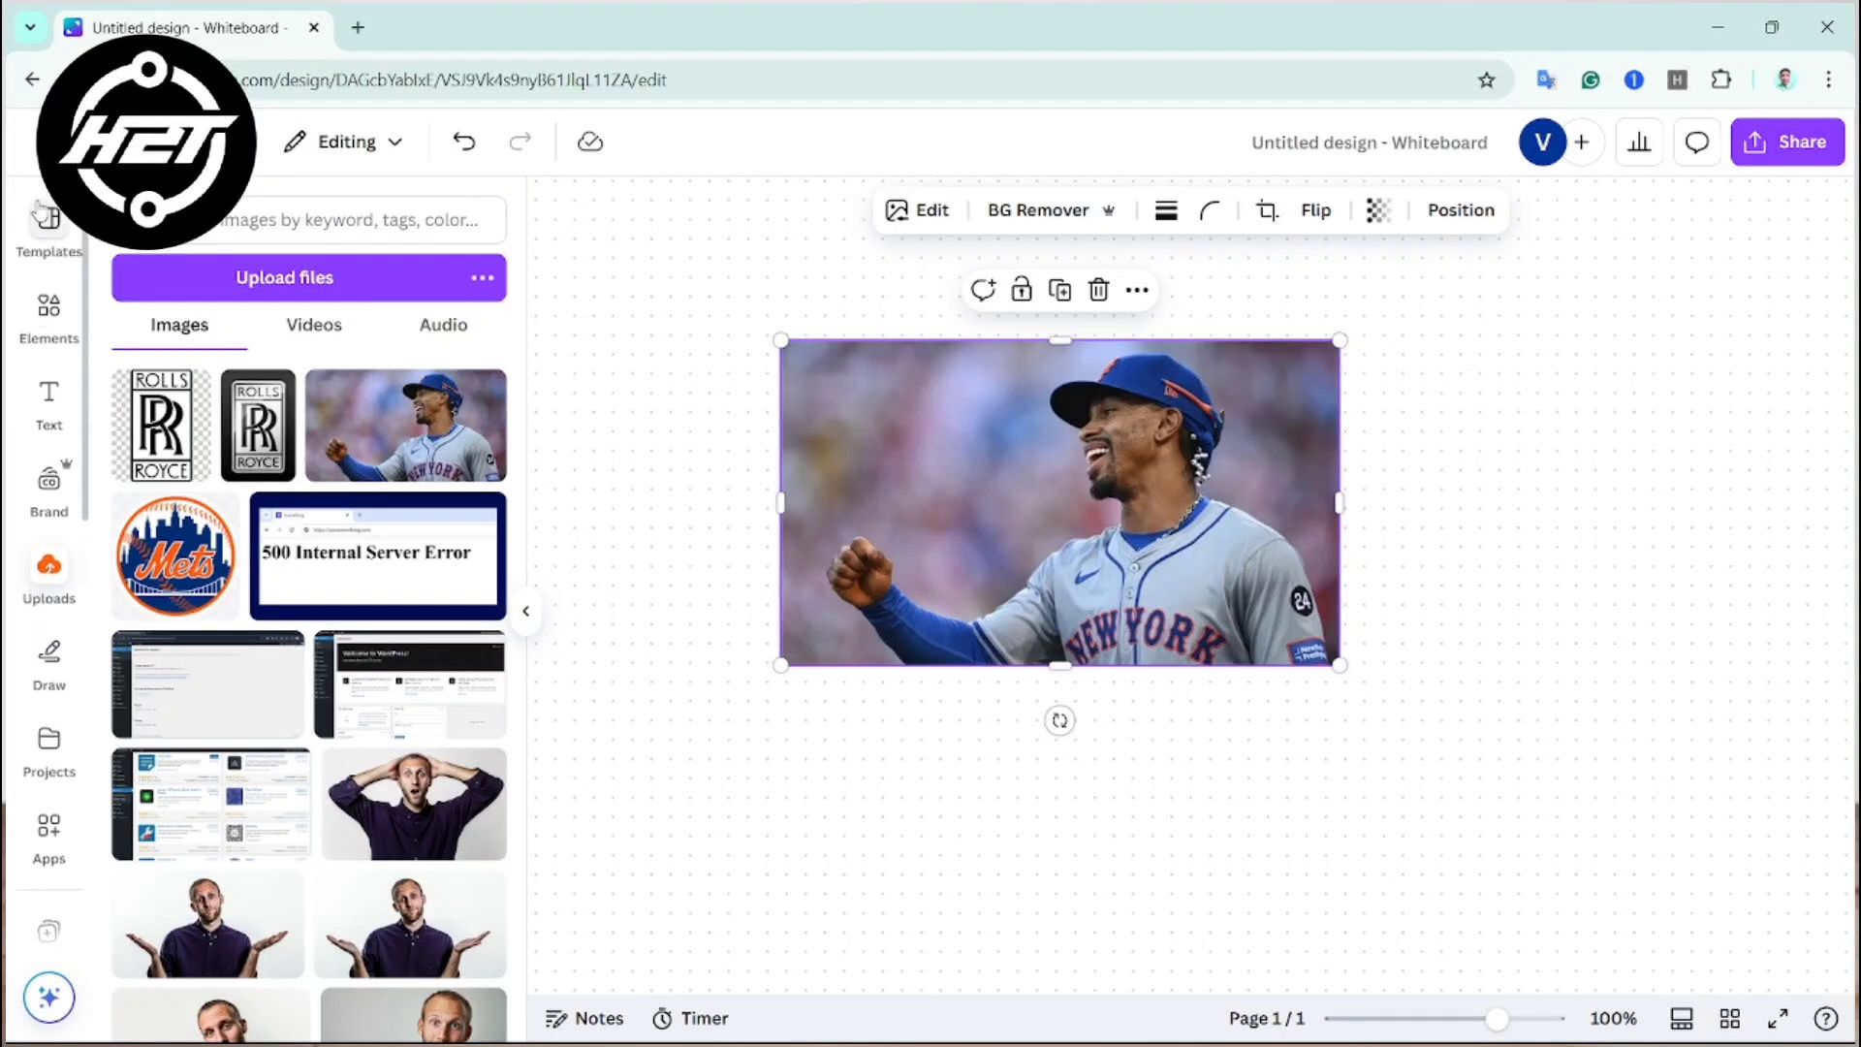
Run BG Remover on the selected player photo, leaving only the smiling player
click(1037, 210)
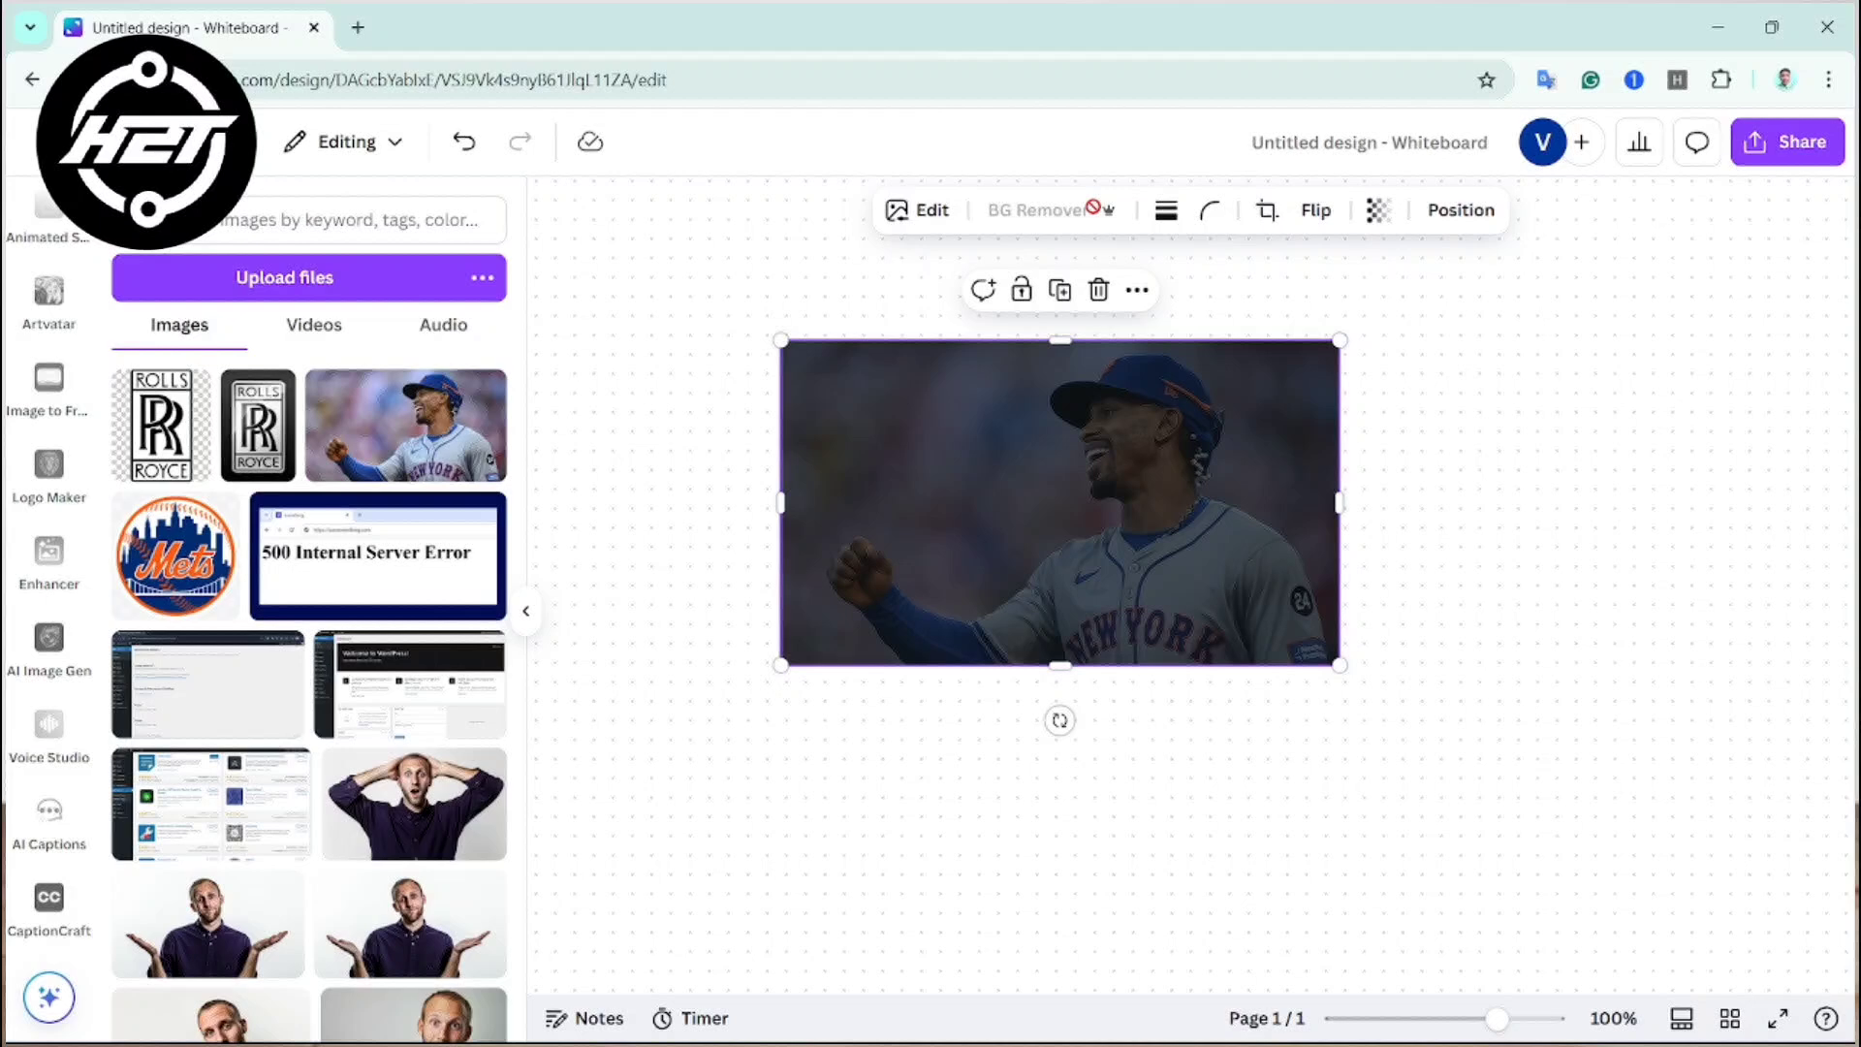
click(1041, 210)
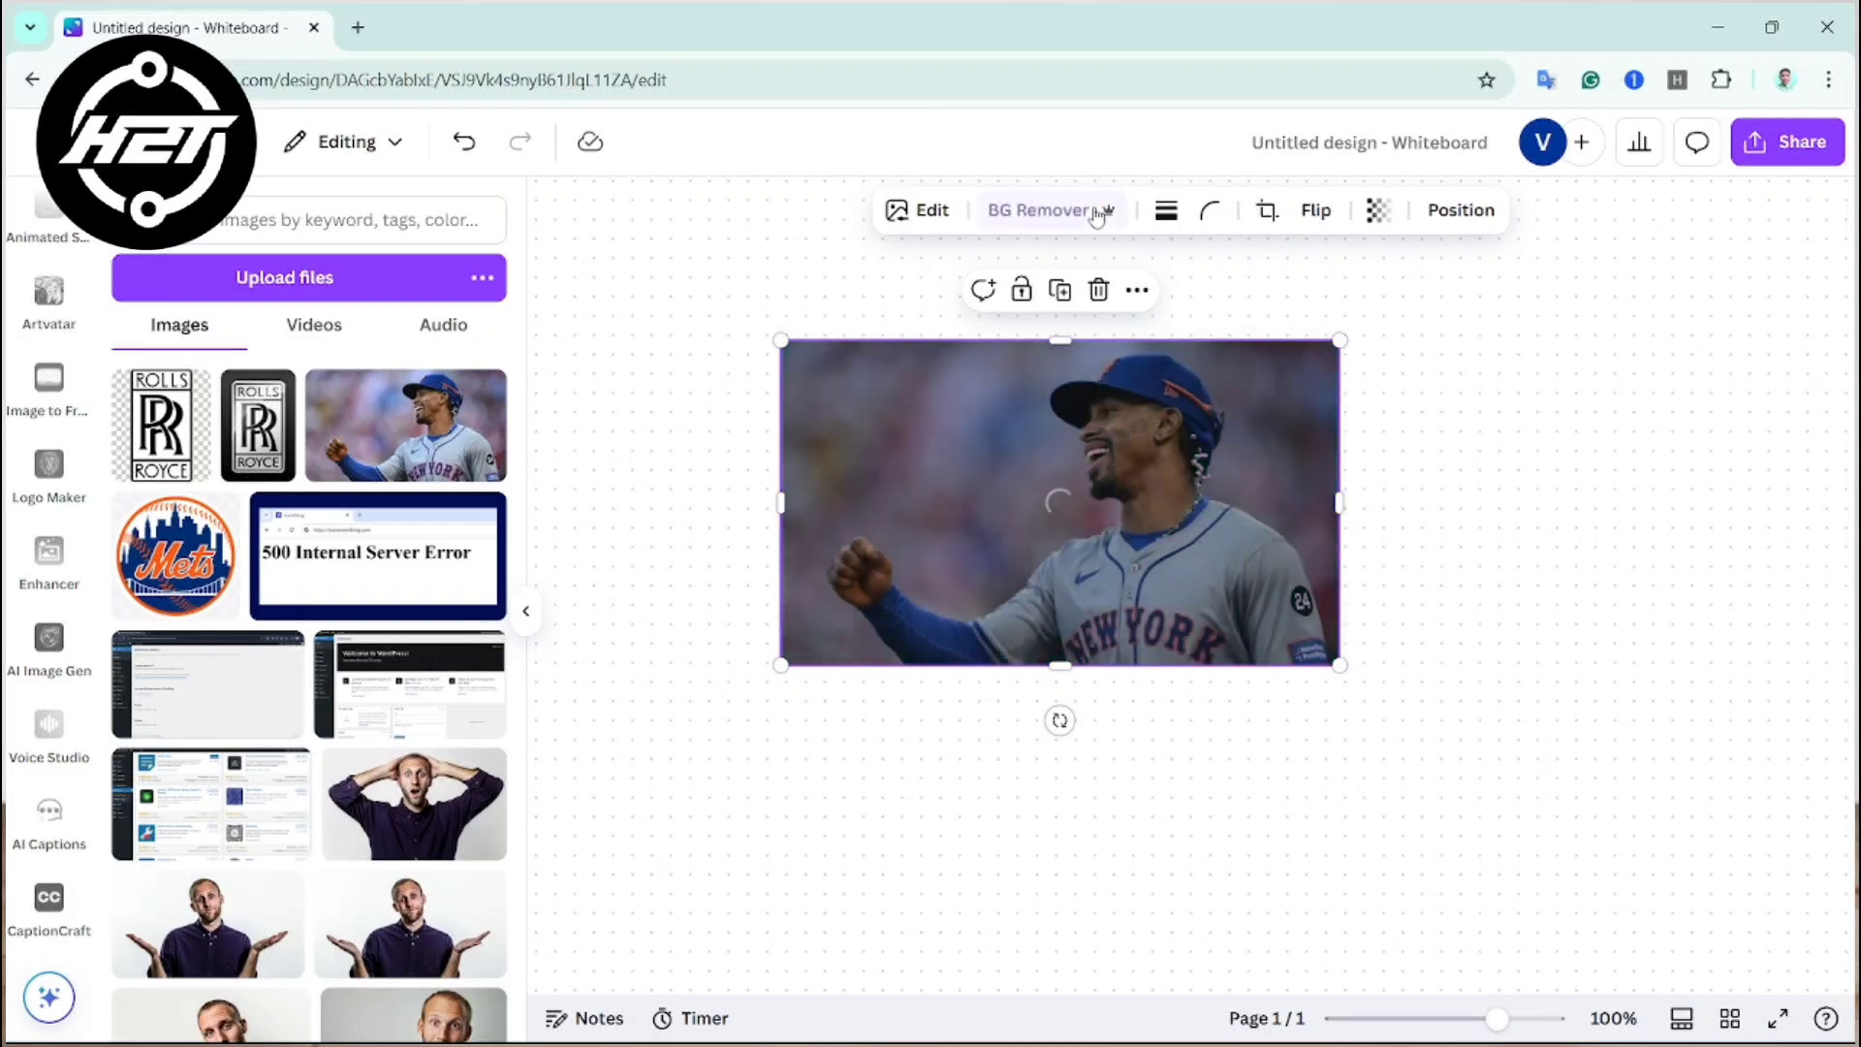
click(1042, 211)
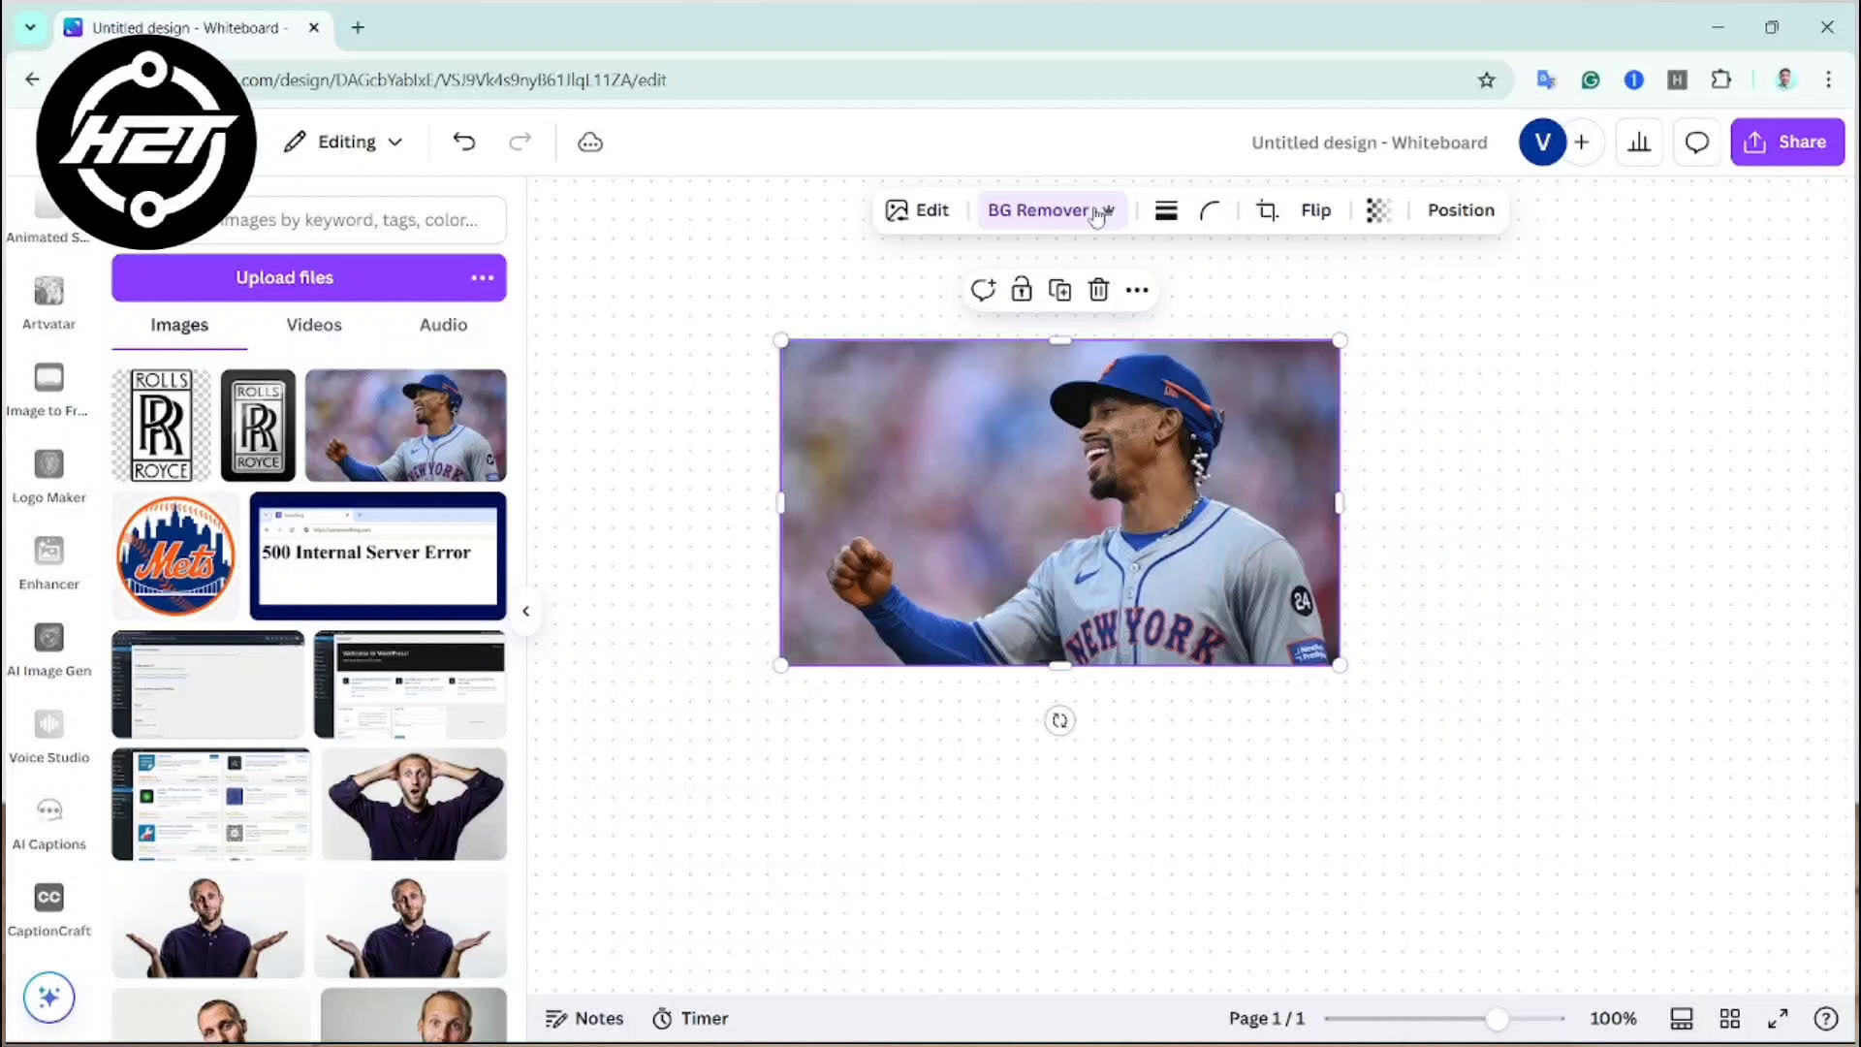
click(1046, 210)
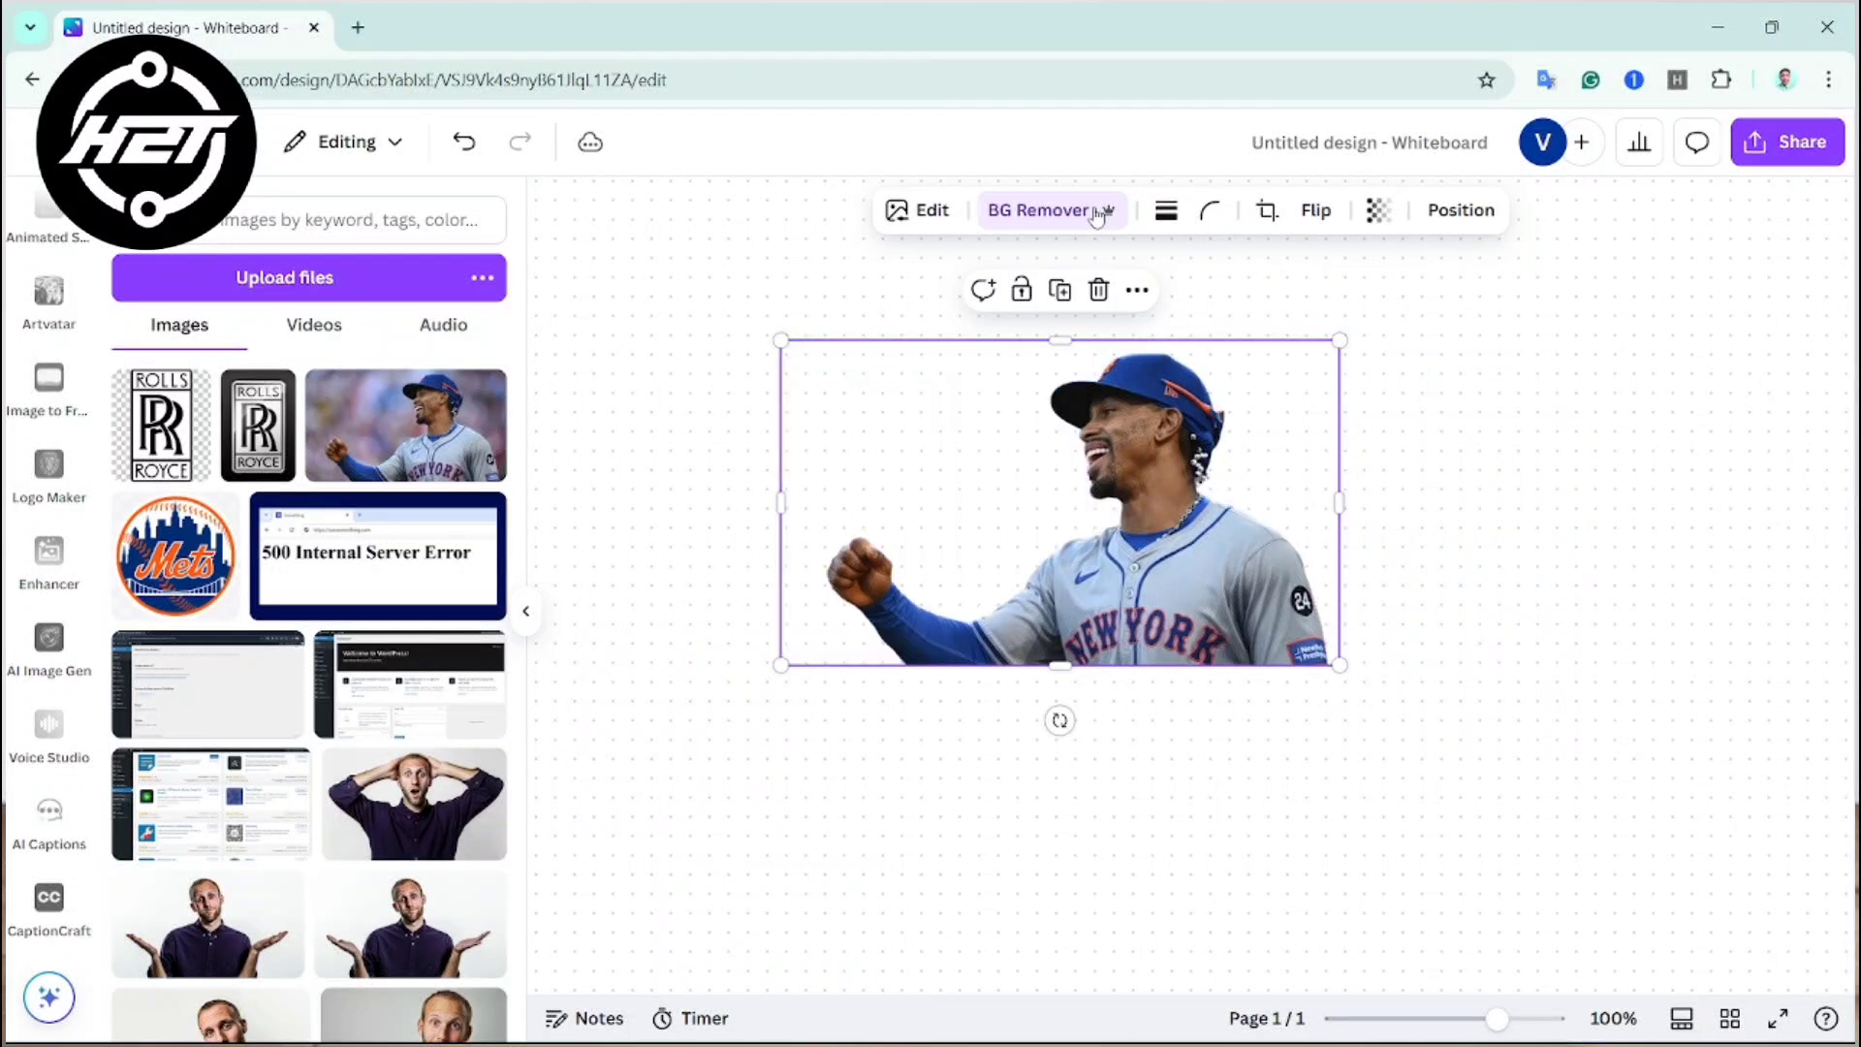
click(1042, 211)
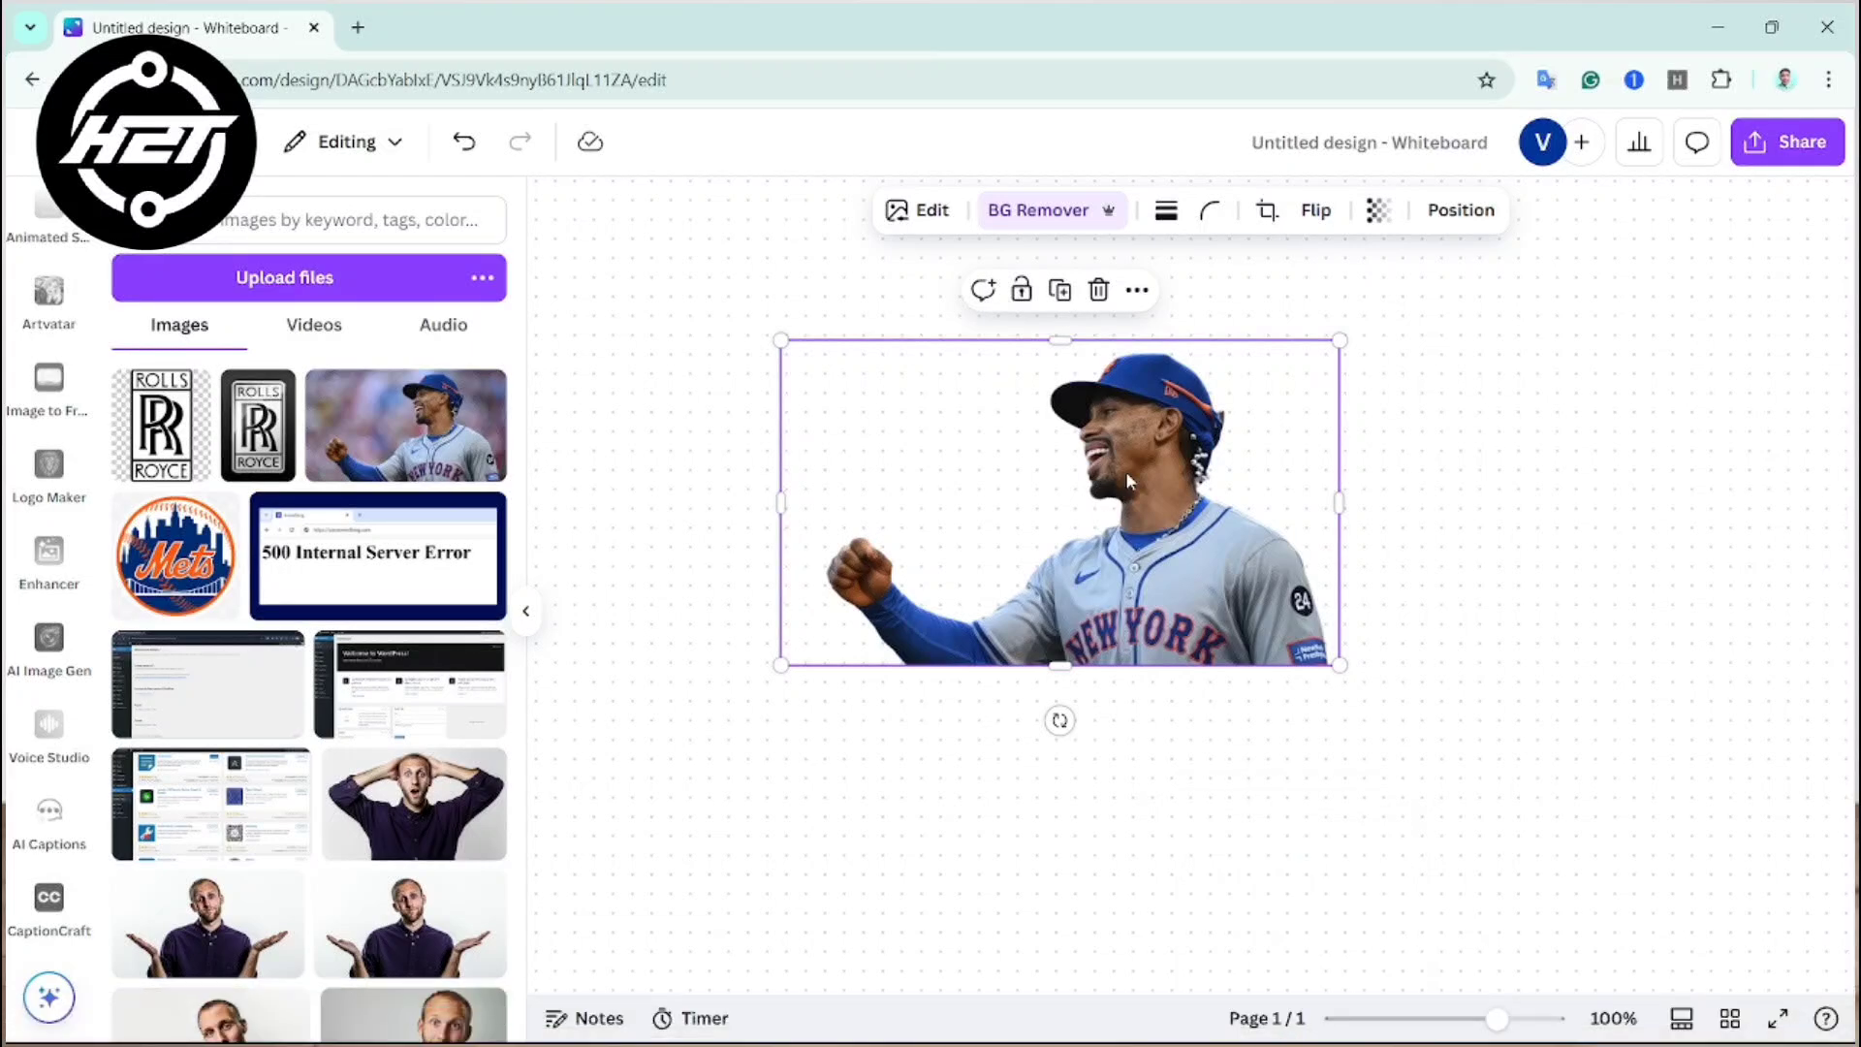
mouse_move(1247, 535)
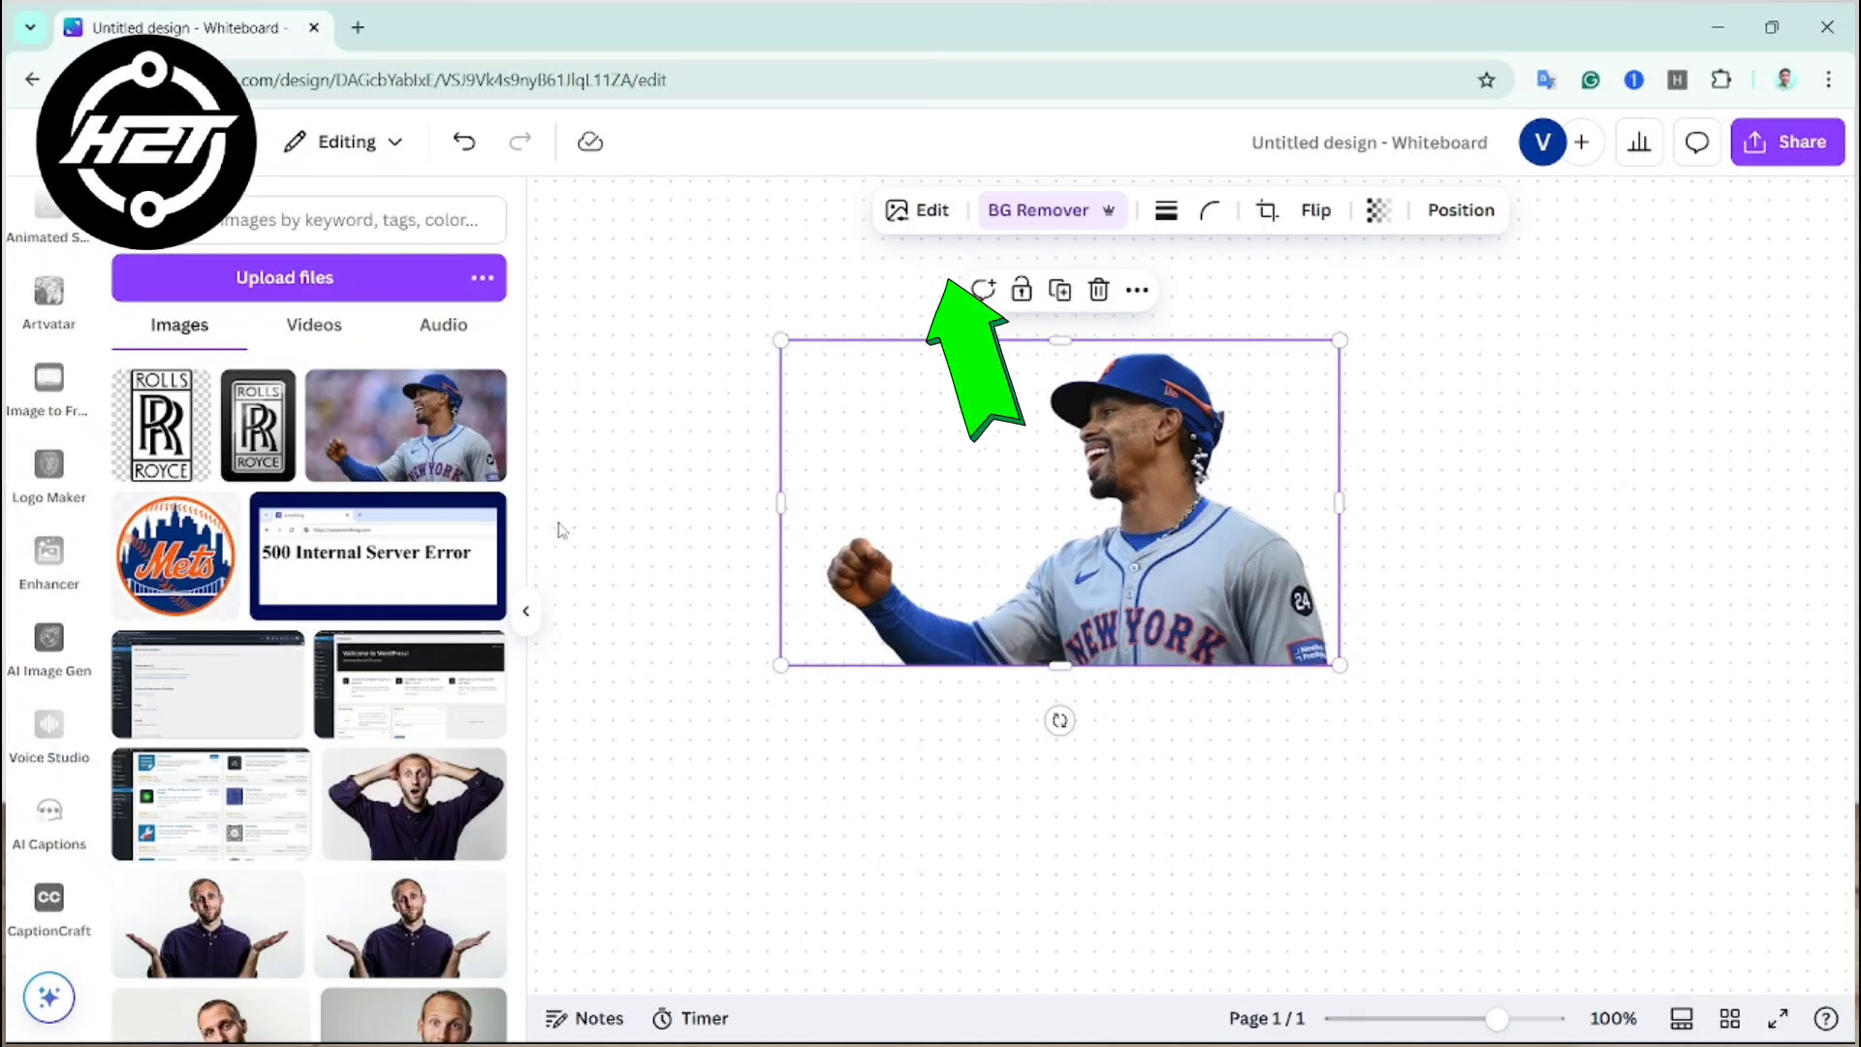
Apply the Glow shadow effect to the player cutout for a soft outline
click(930, 210)
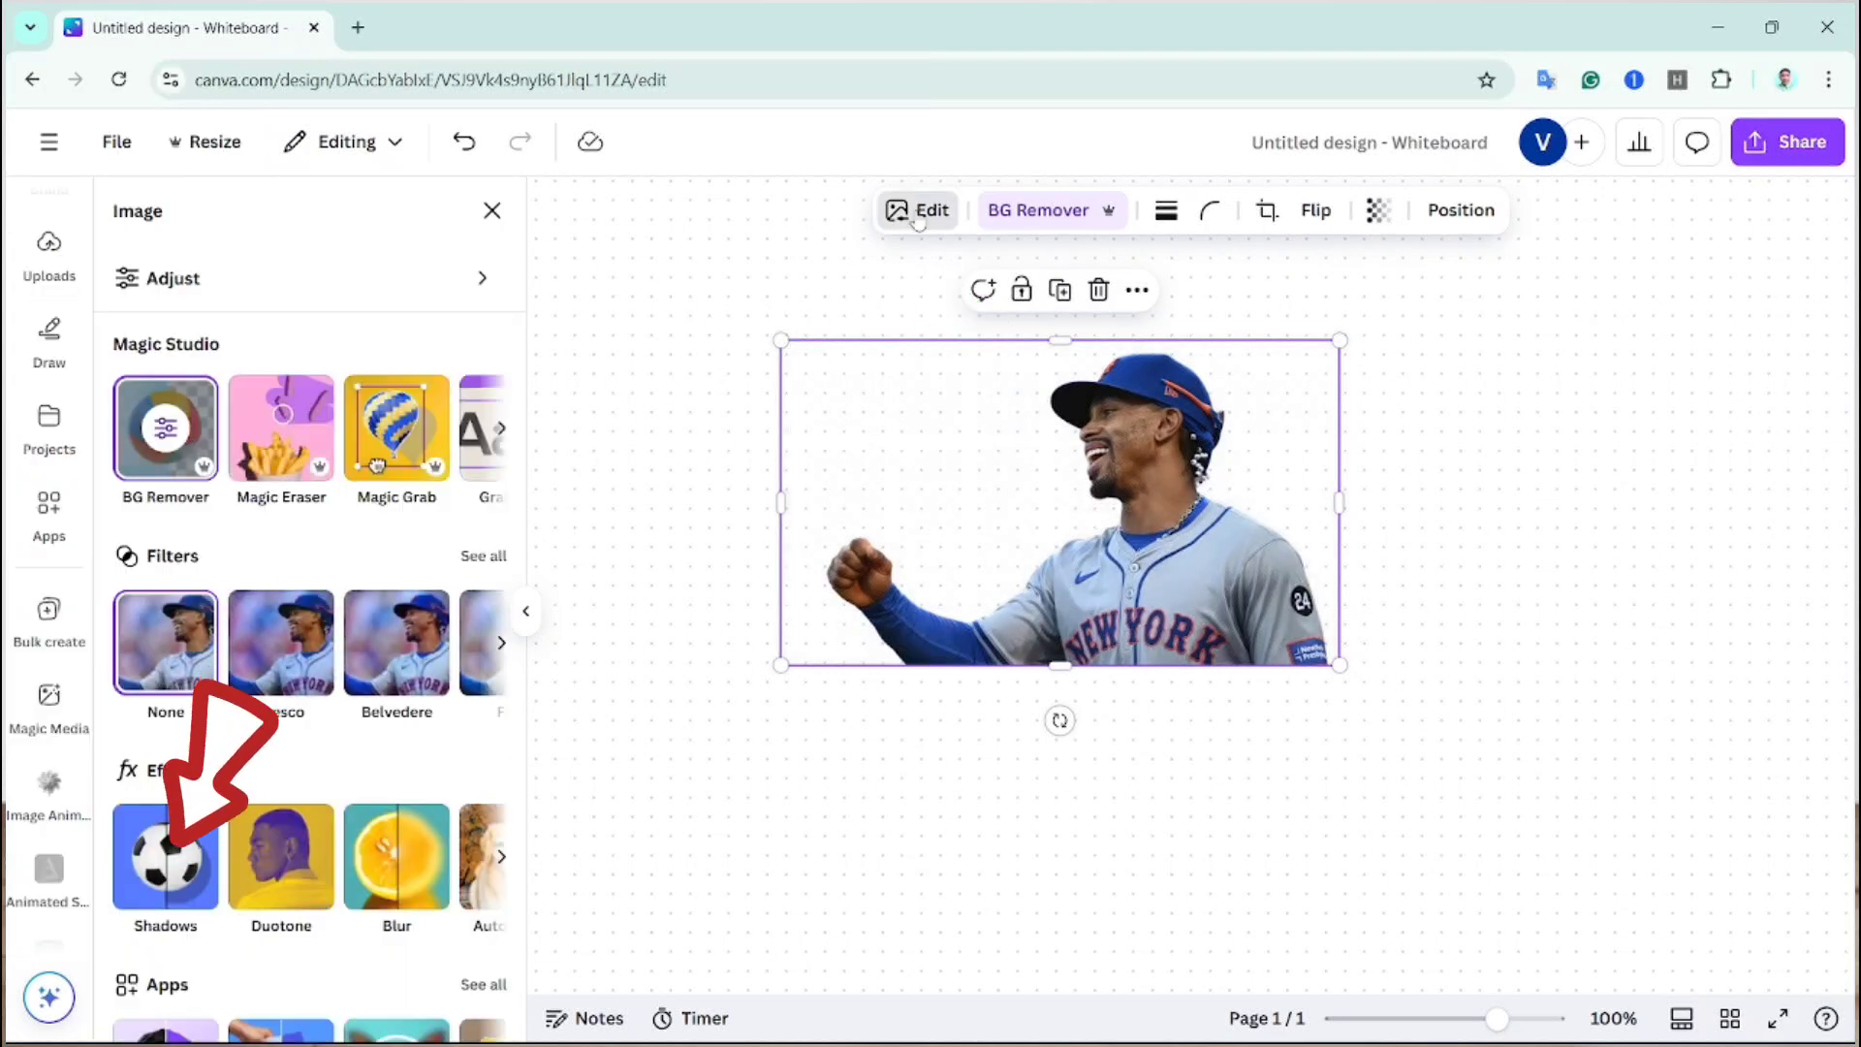
click(164, 857)
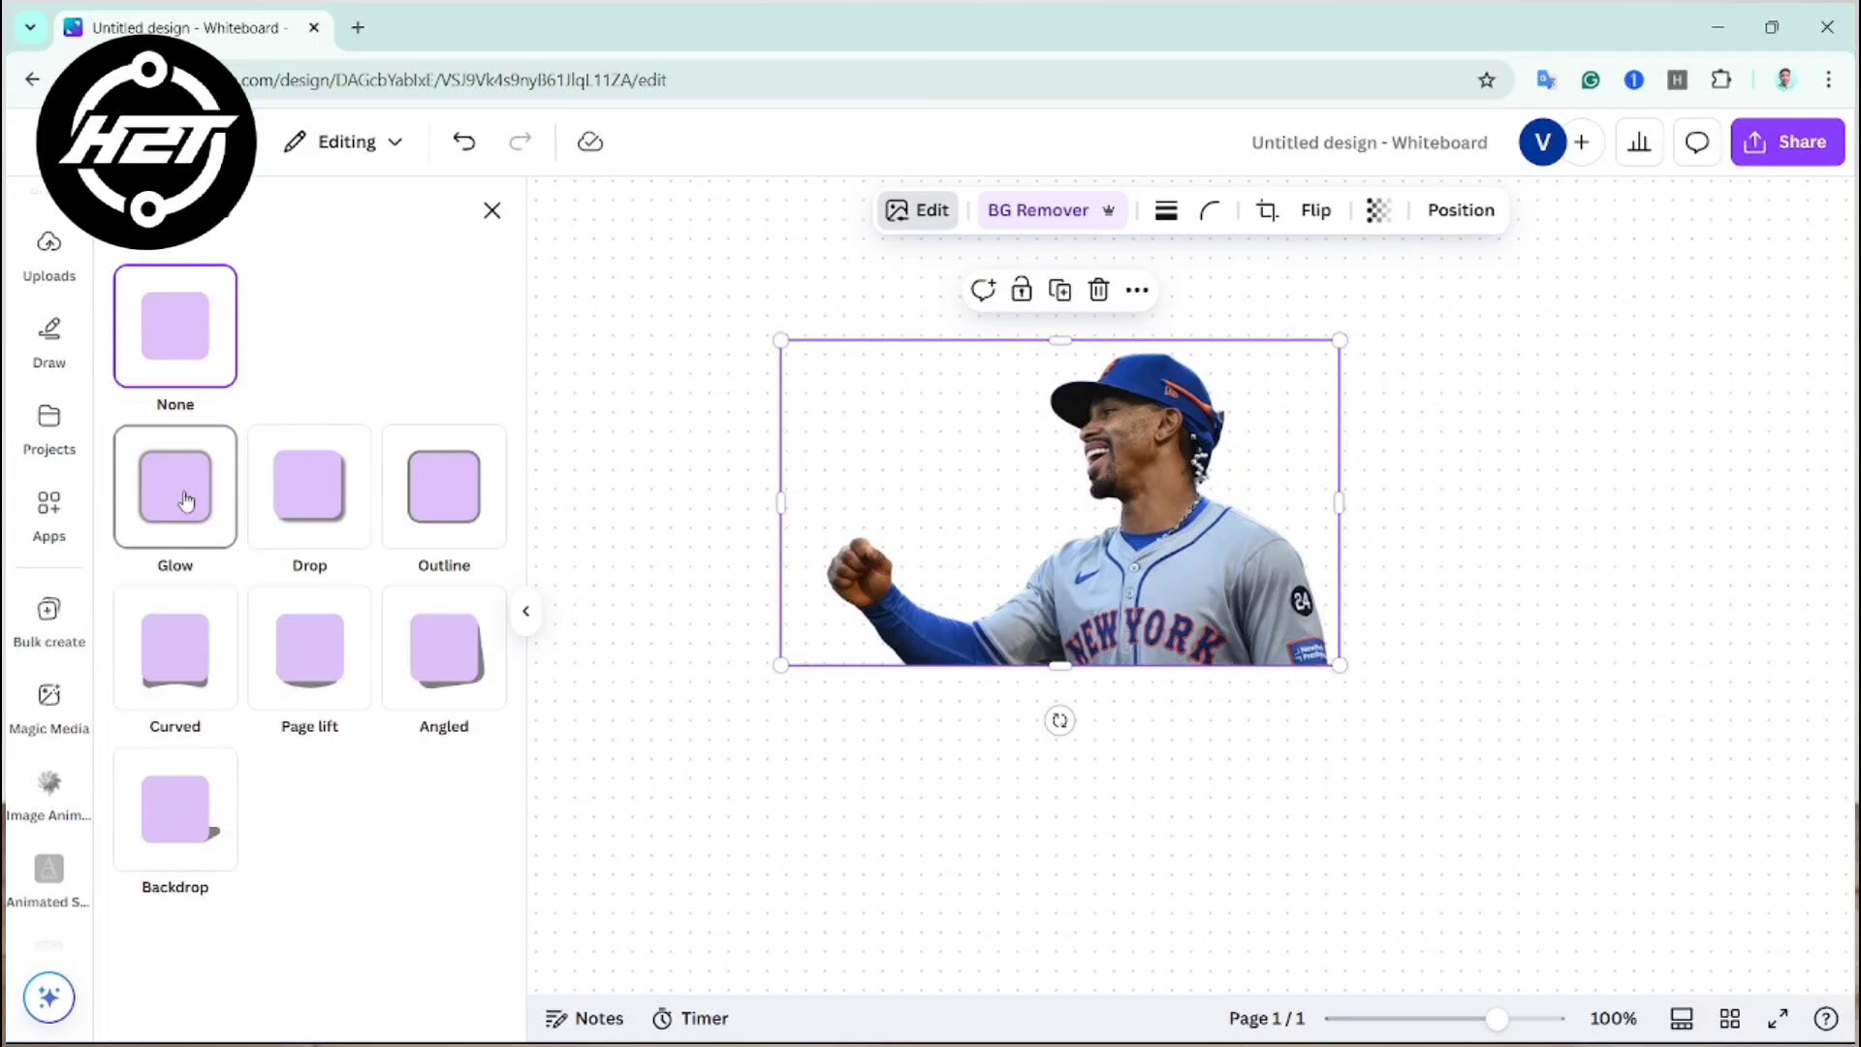
click(175, 487)
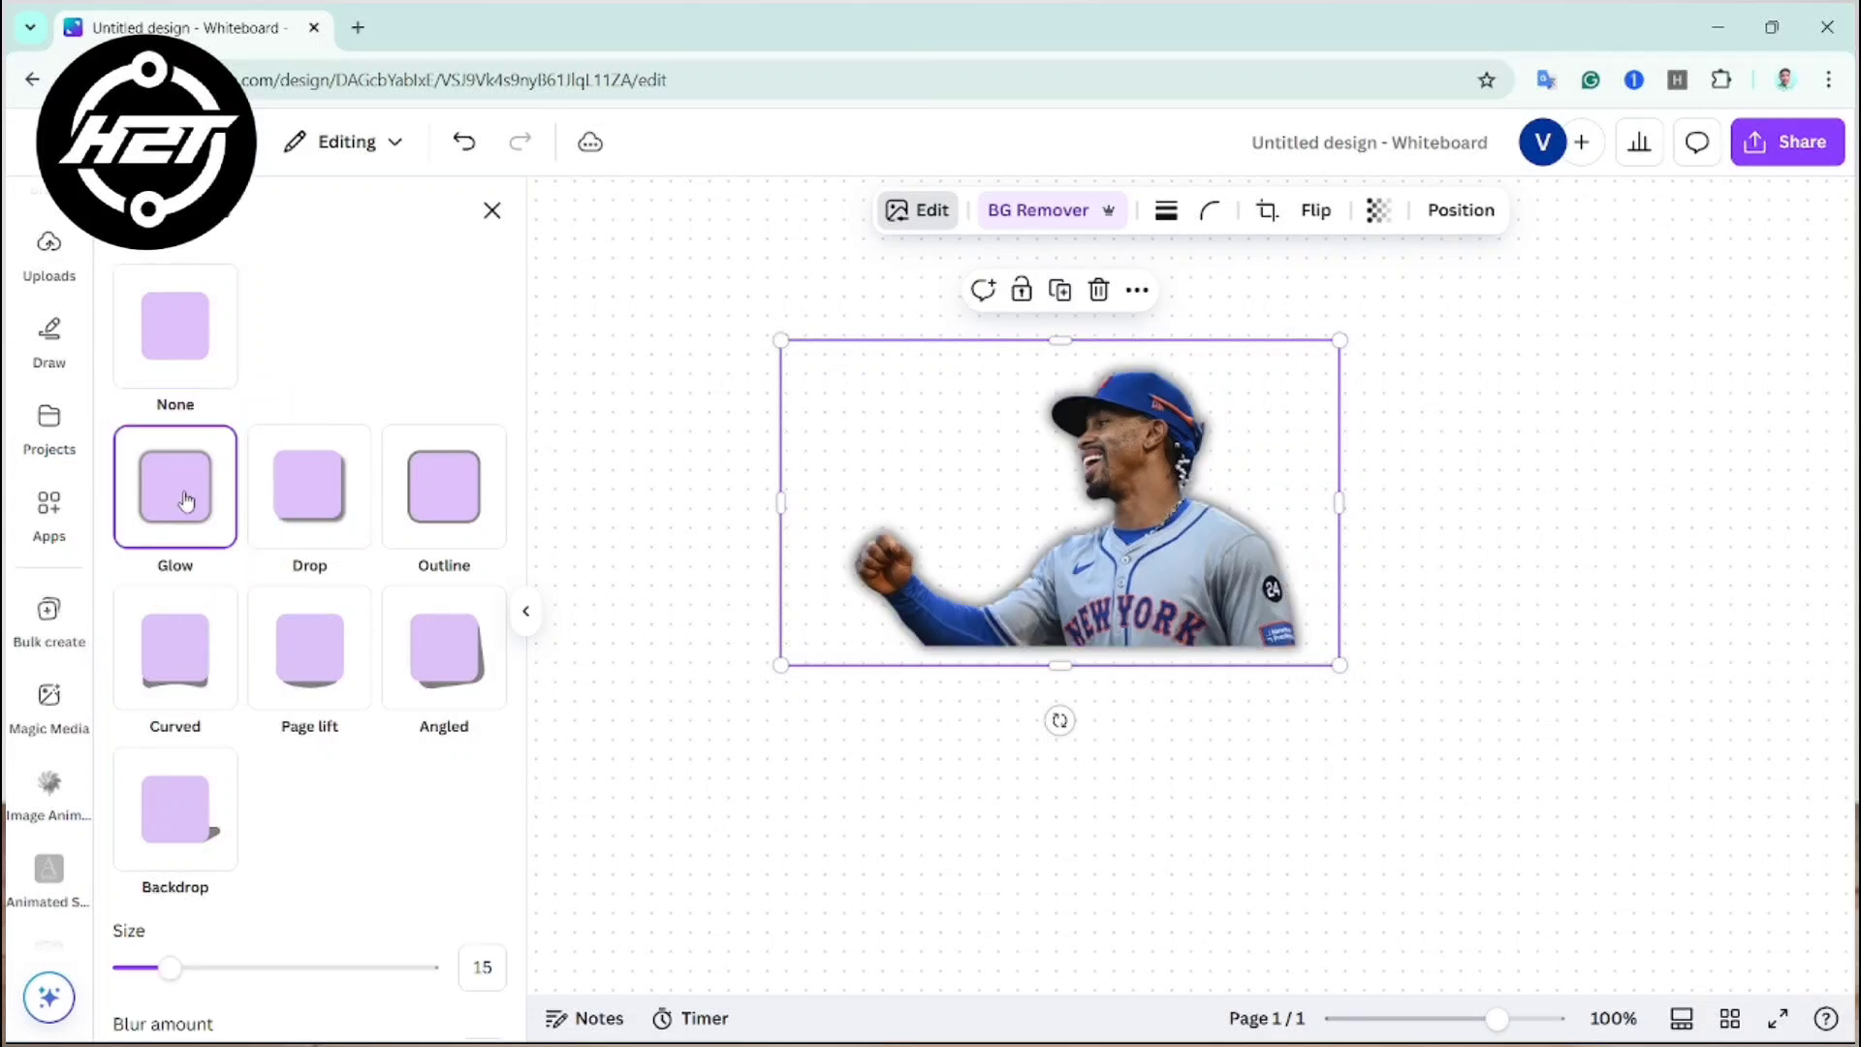
click(174, 487)
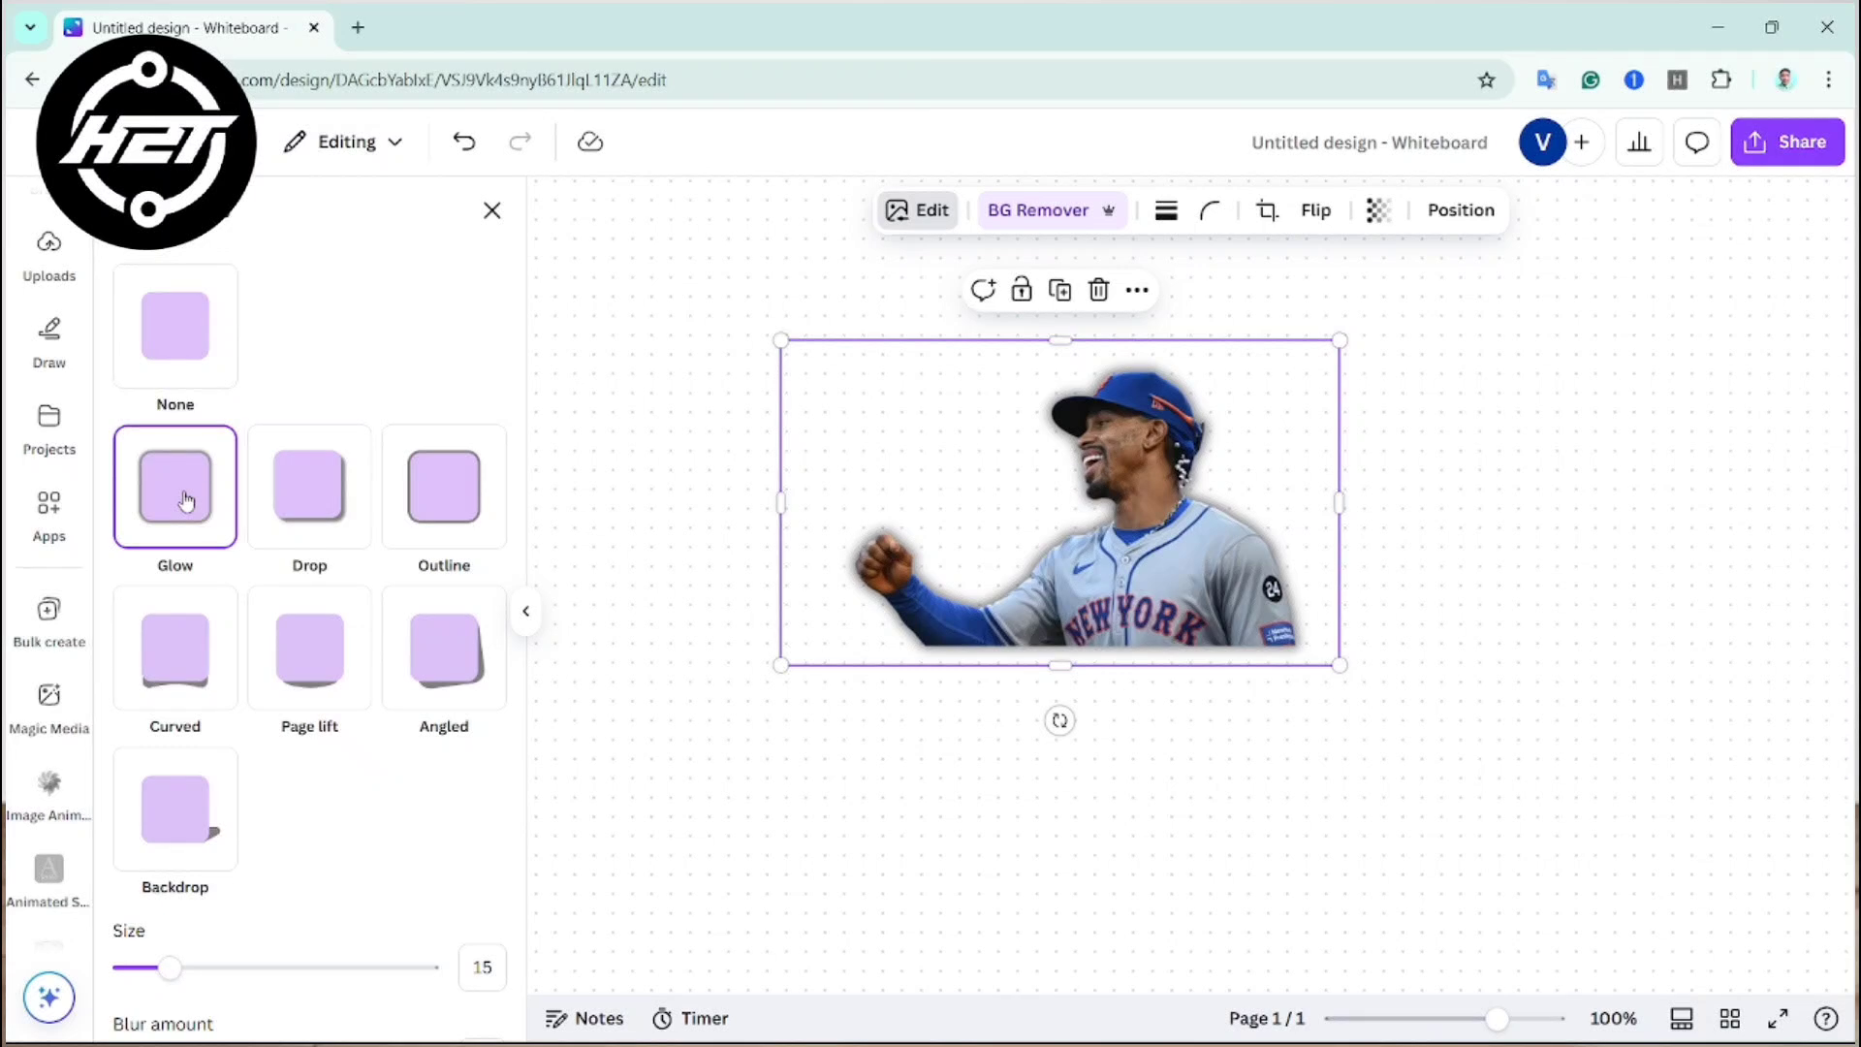
mouse_move(898, 431)
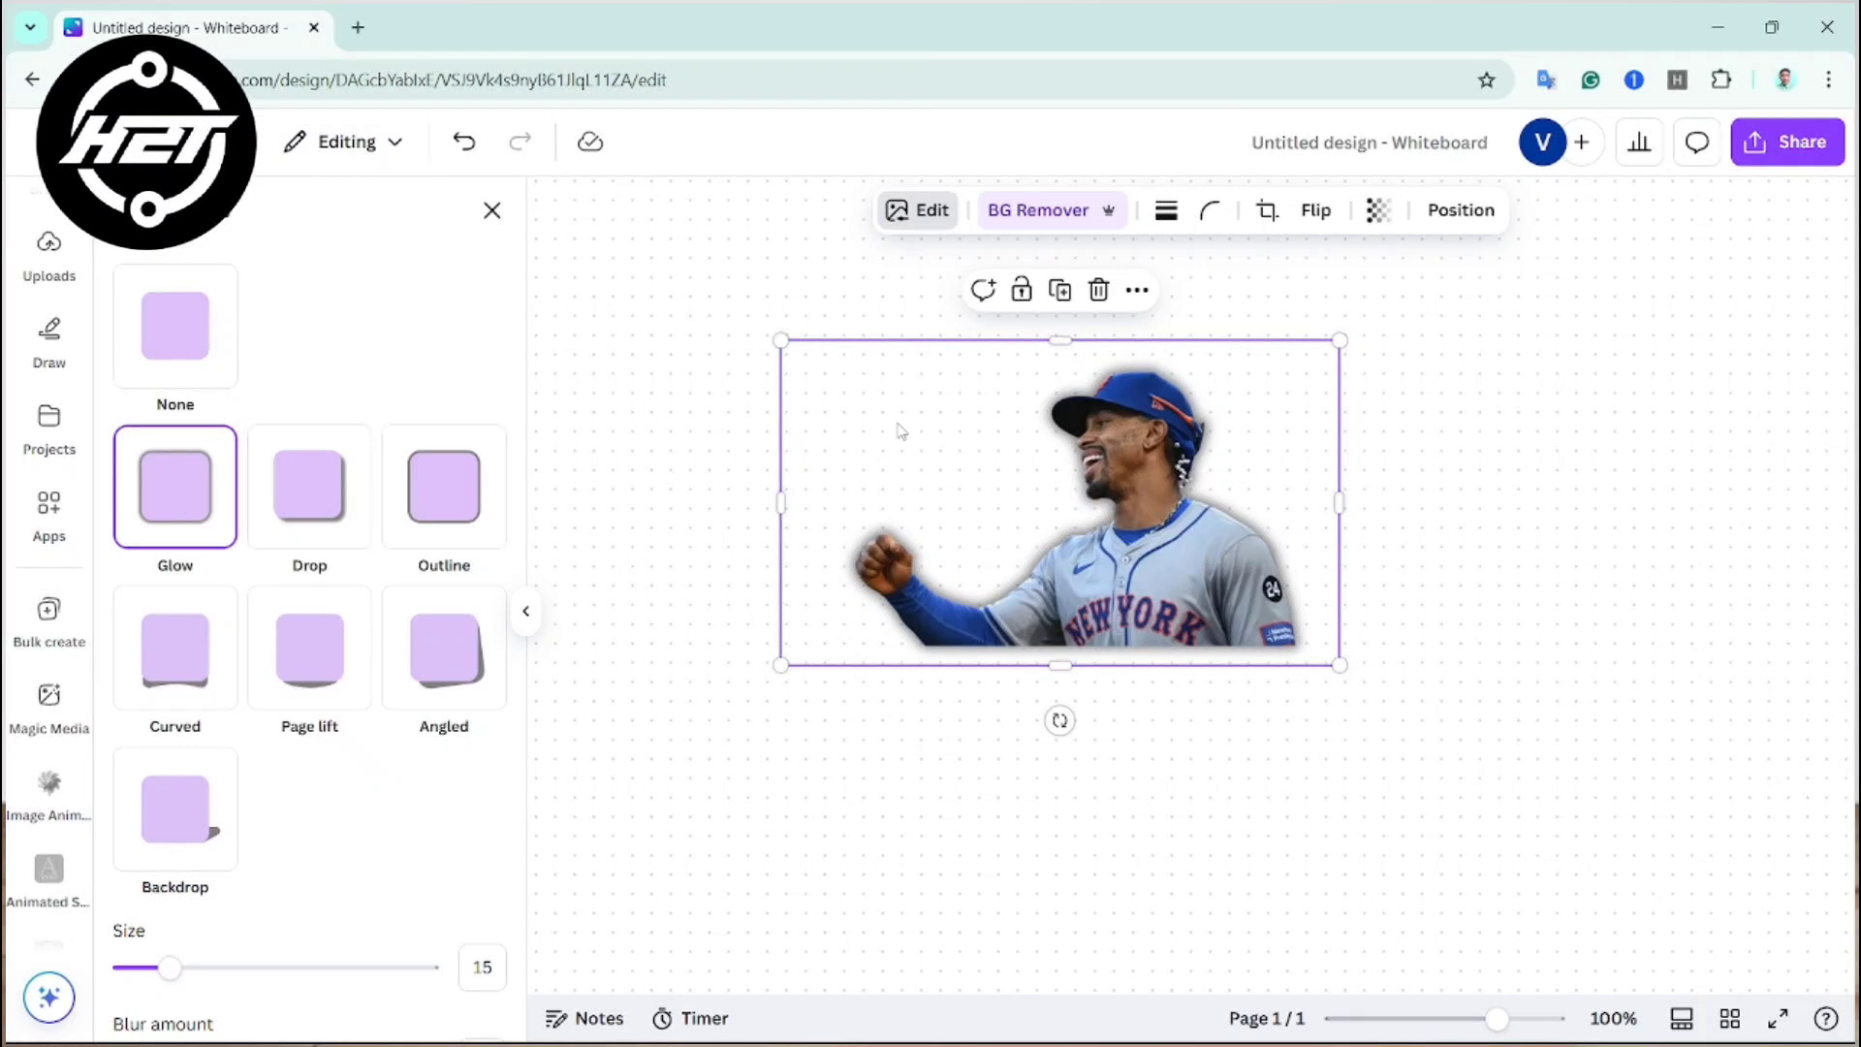